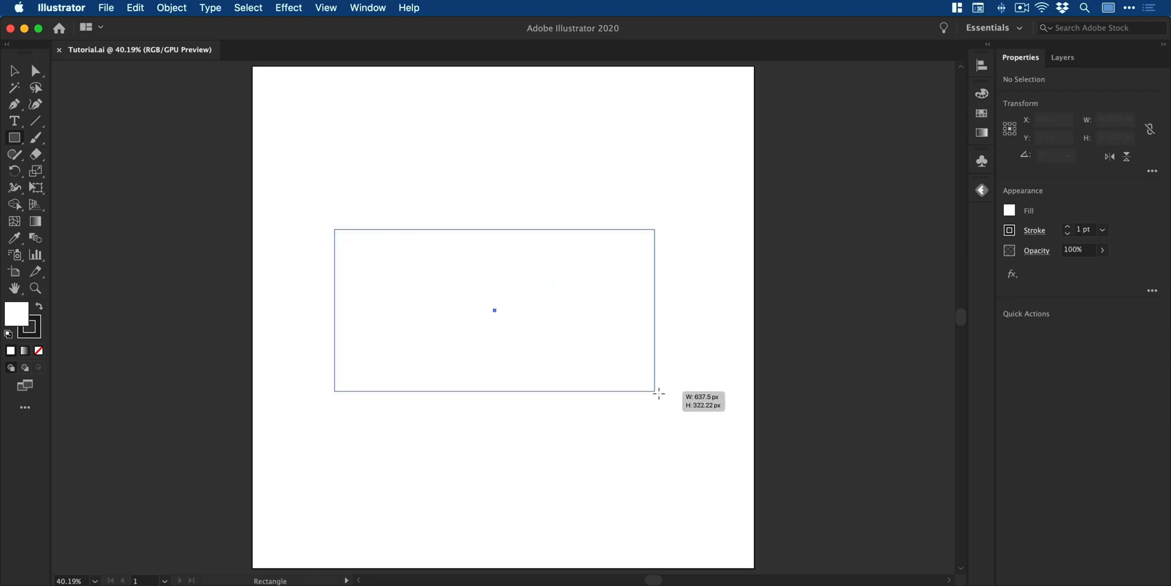
- Draw a wide rectangle across the middle of the blank artboard
drag(335, 231, 657, 394)
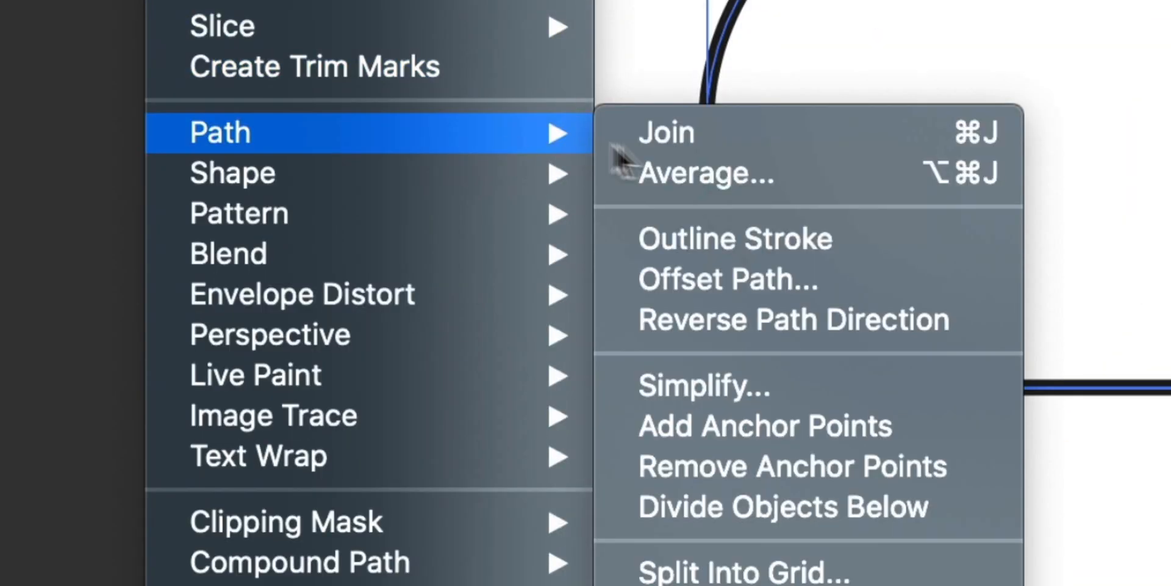
- Apply Offset Path at 20 to the pill outline and start another offset for more concentric bands
click(724, 278)
text(20)
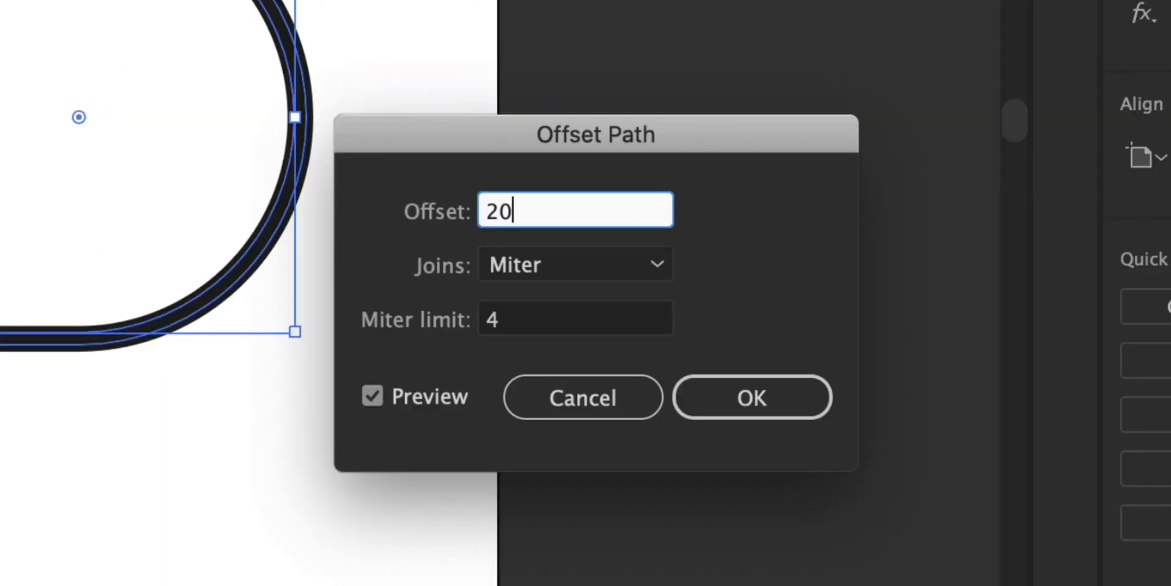
click(170, 8)
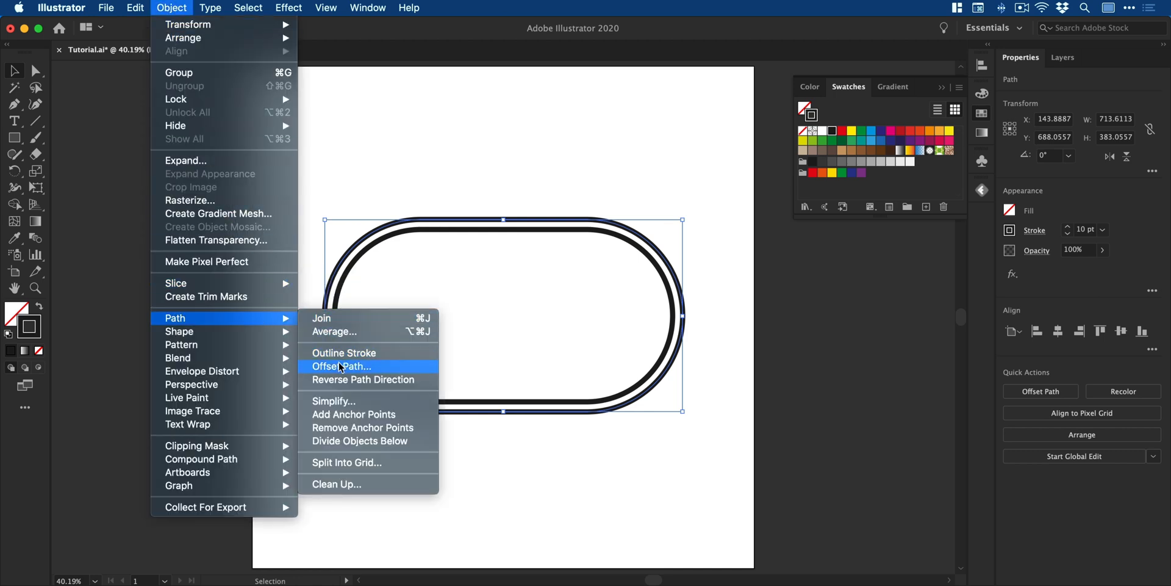
click(341, 366)
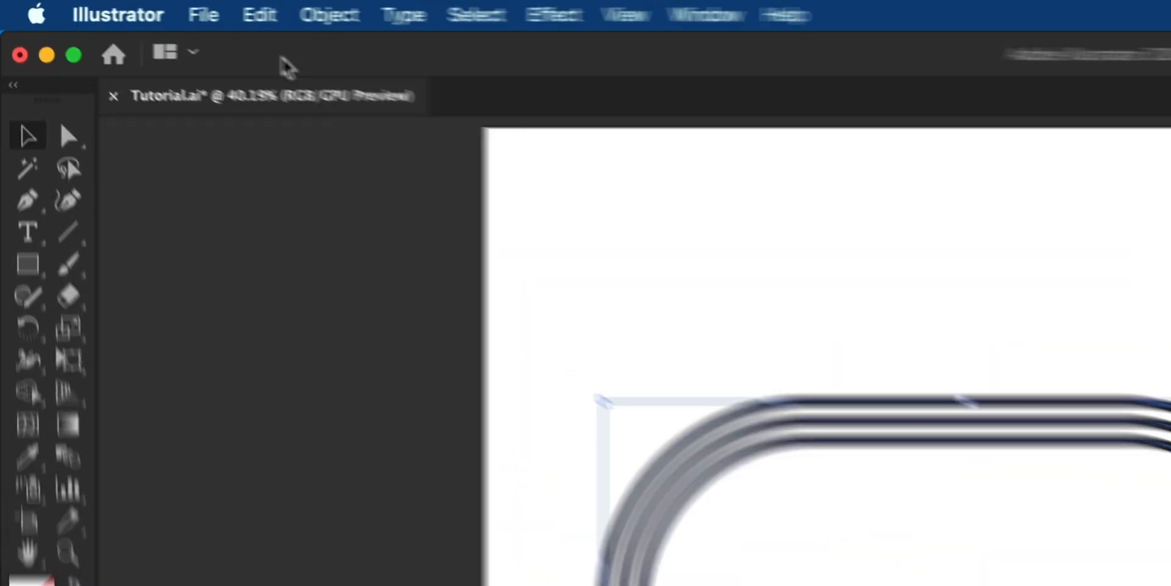
- Copy and paste the banded pill, rotating the copy 90° so it crosses the original into a four-lobed figure
click(270, 15)
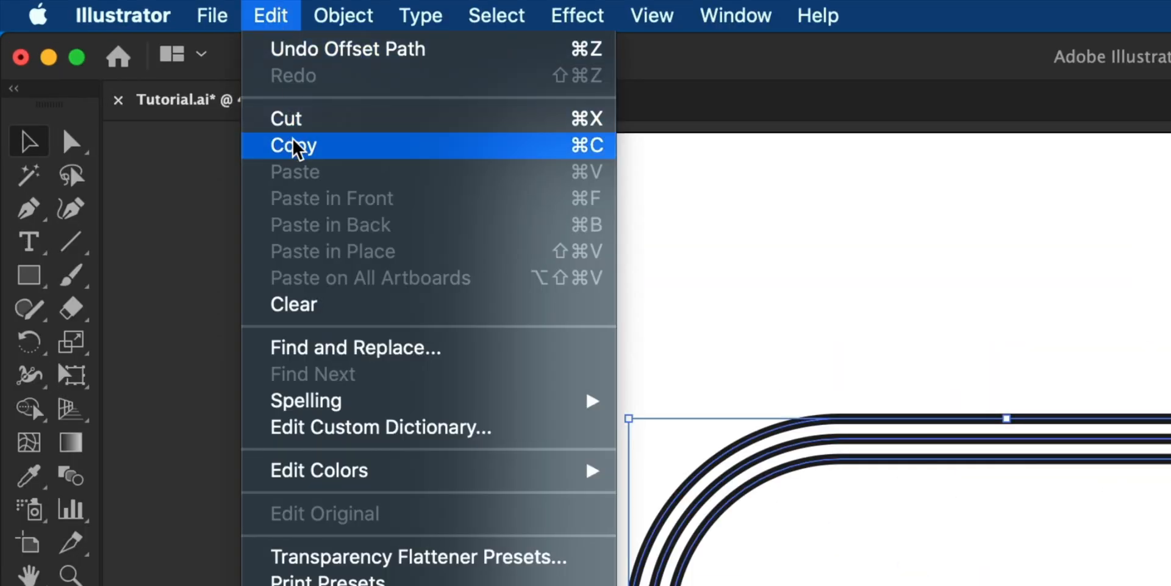
mouse_move(328, 172)
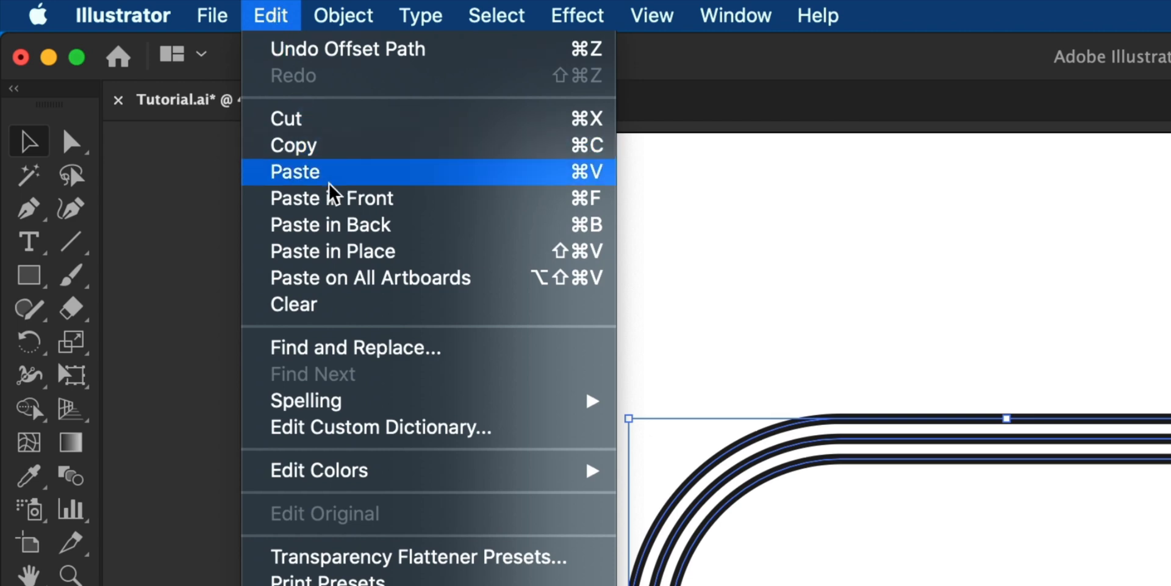
click(294, 172)
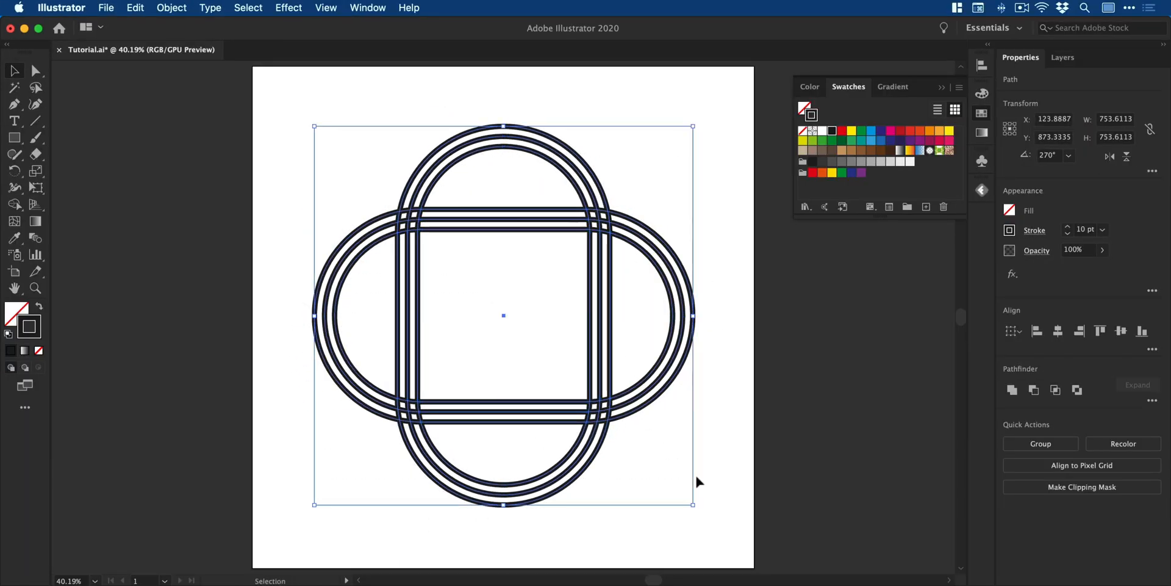
mouse_move(693, 125)
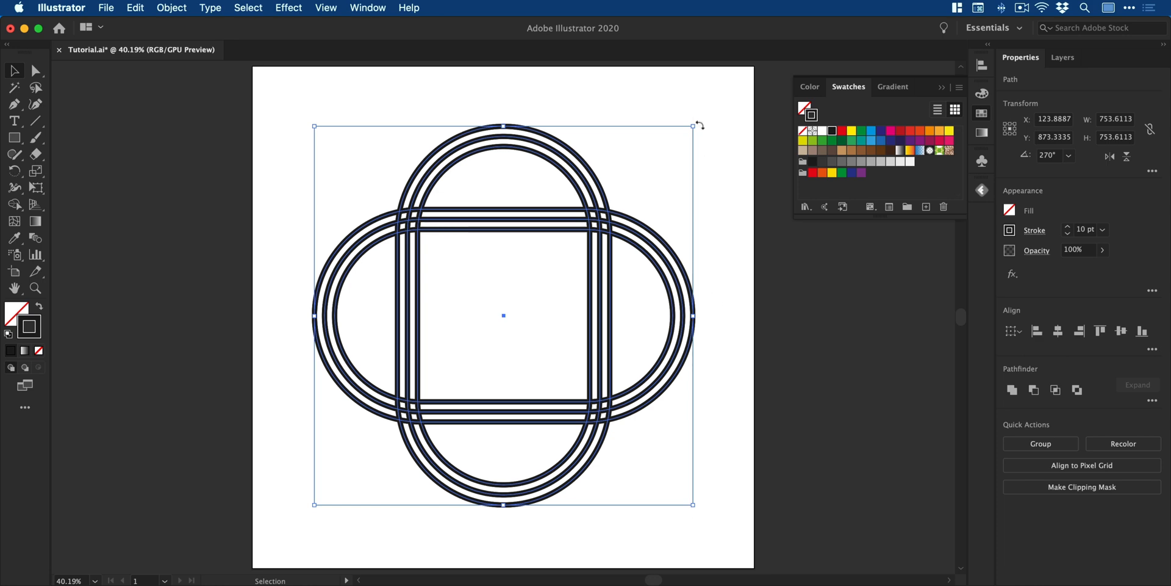
click(715, 524)
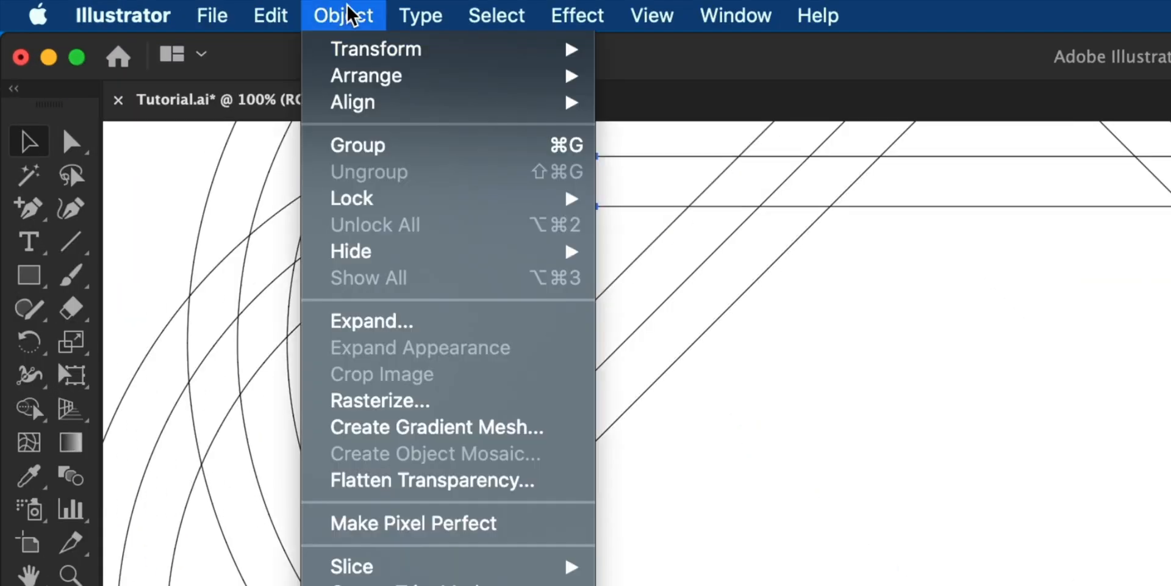
mouse_move(448, 320)
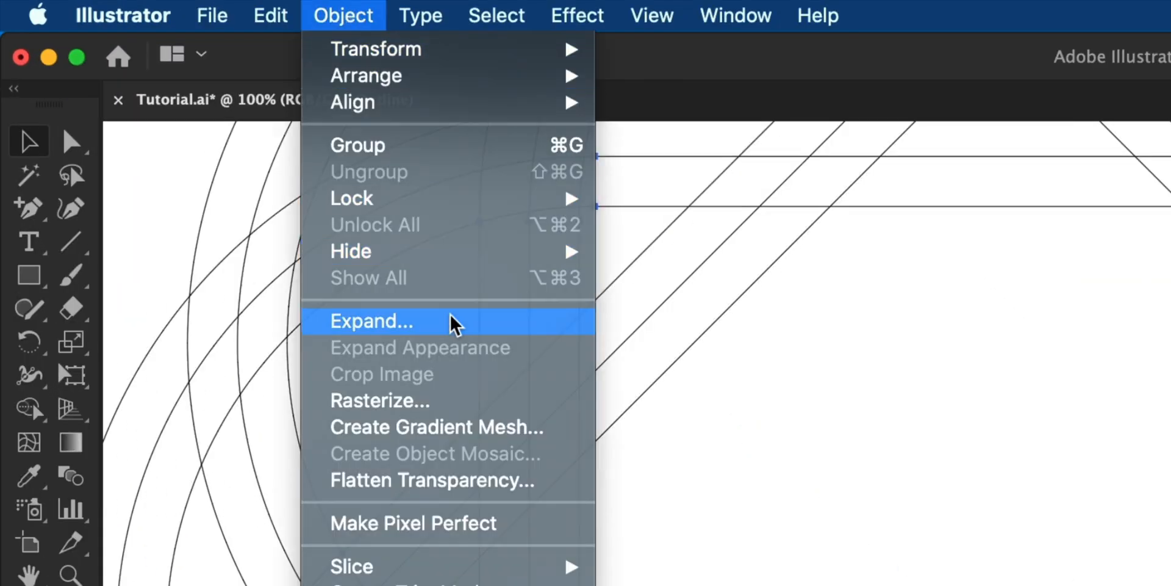
- Expand the interlaced band paths with Fill and Stroke into solid shapes
click(371, 321)
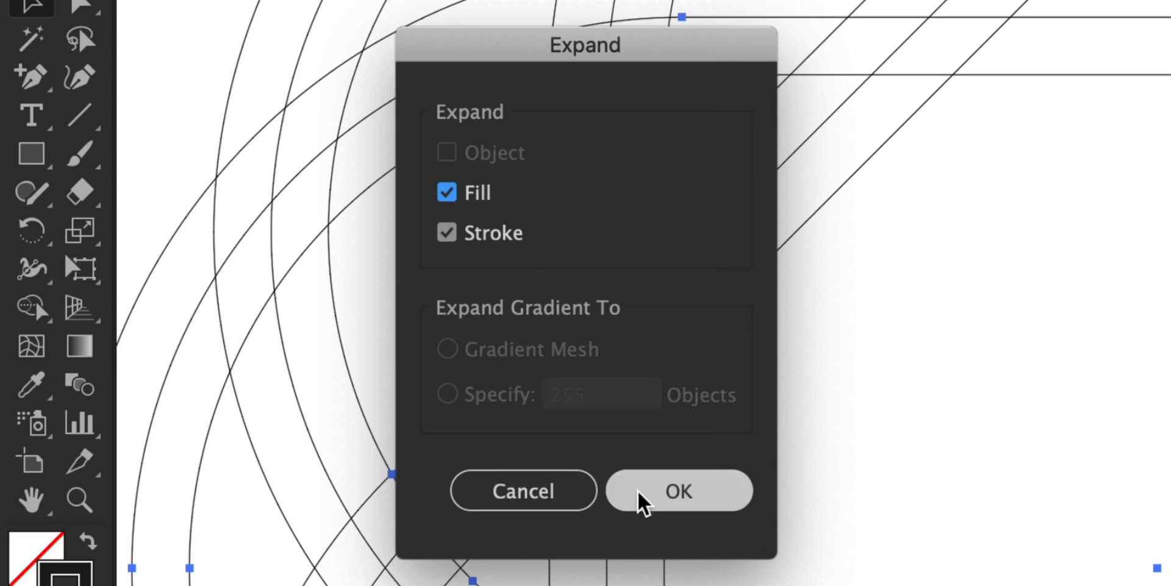
click(678, 491)
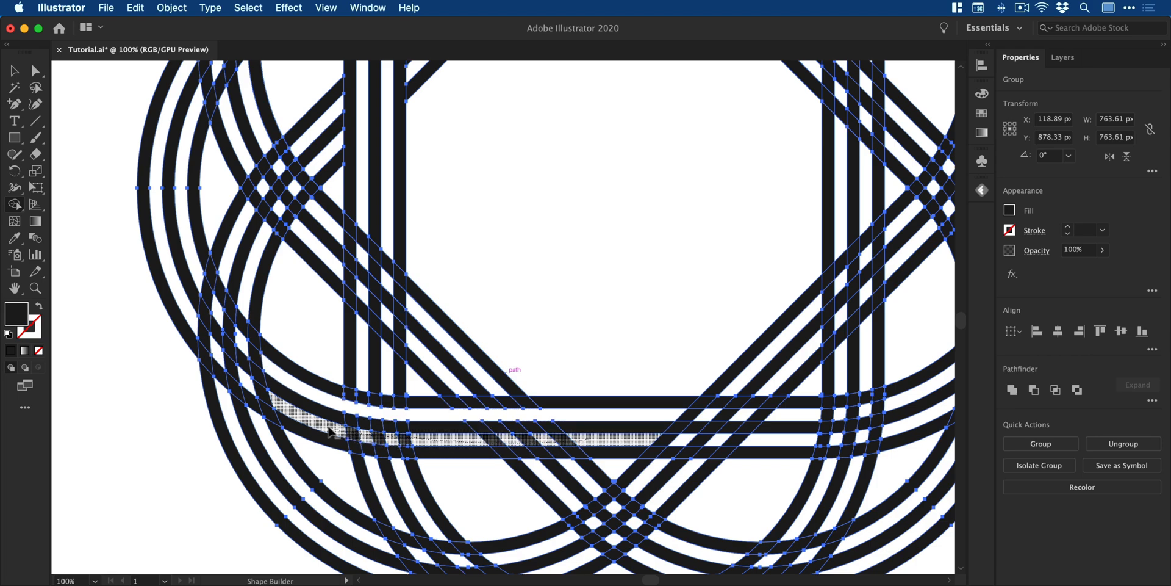
- Merge broken band pieces along the curves into continuous strands with Shape Builder
scroll(down, 3)
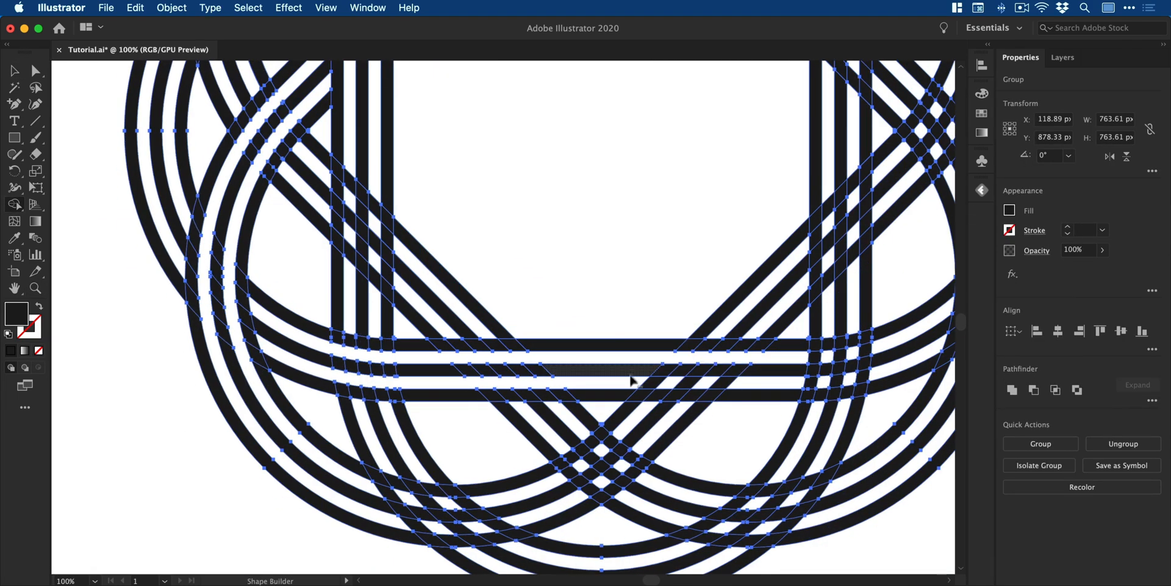
scroll(up, 3)
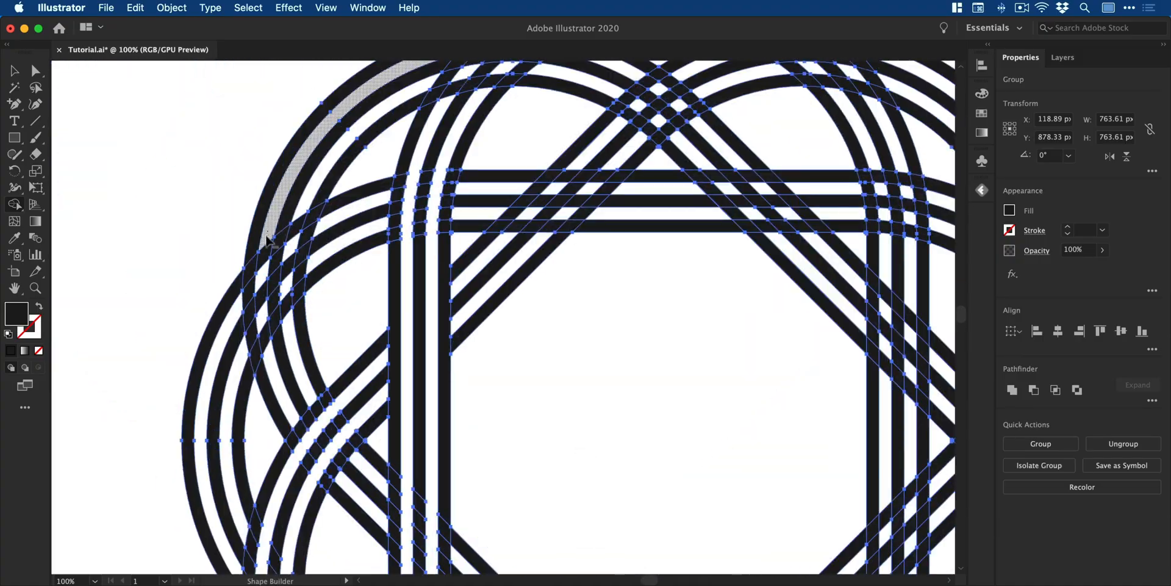